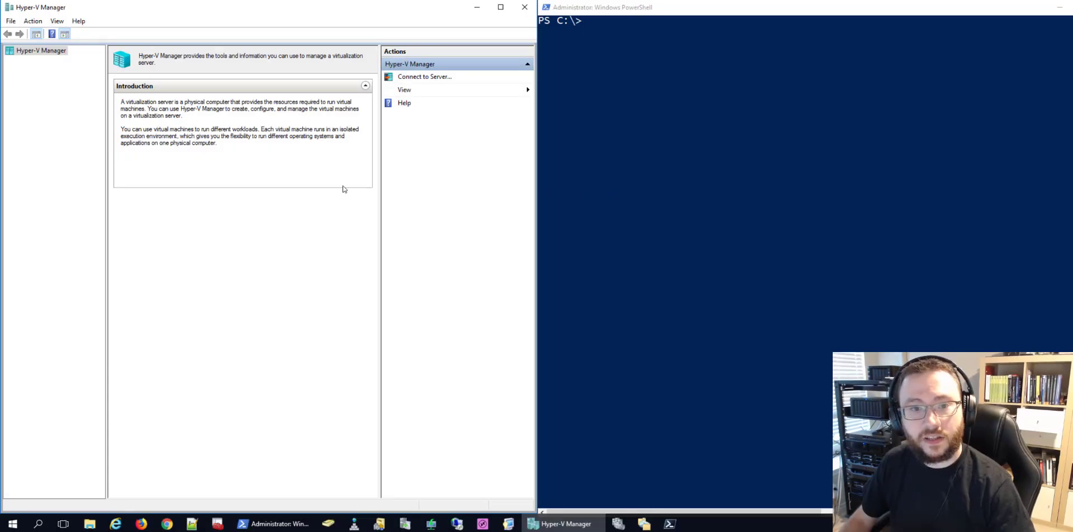
- Connect Hyper-V Manager to another computer, choosing HYPV0 from the remembered server names
{"action": "right_click", "coordinate": [41, 49]}
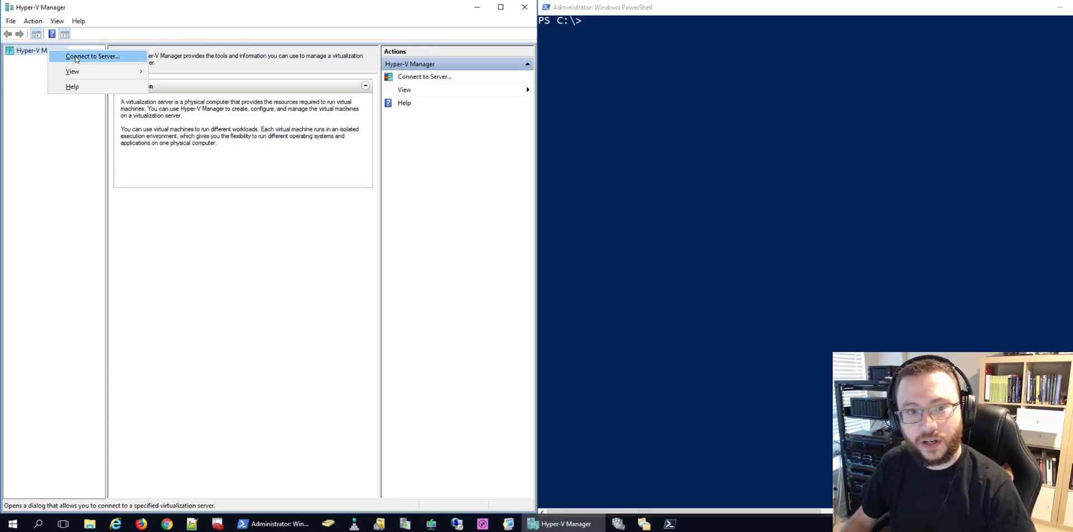
{"action": "left_click", "coordinate": [96, 55]}
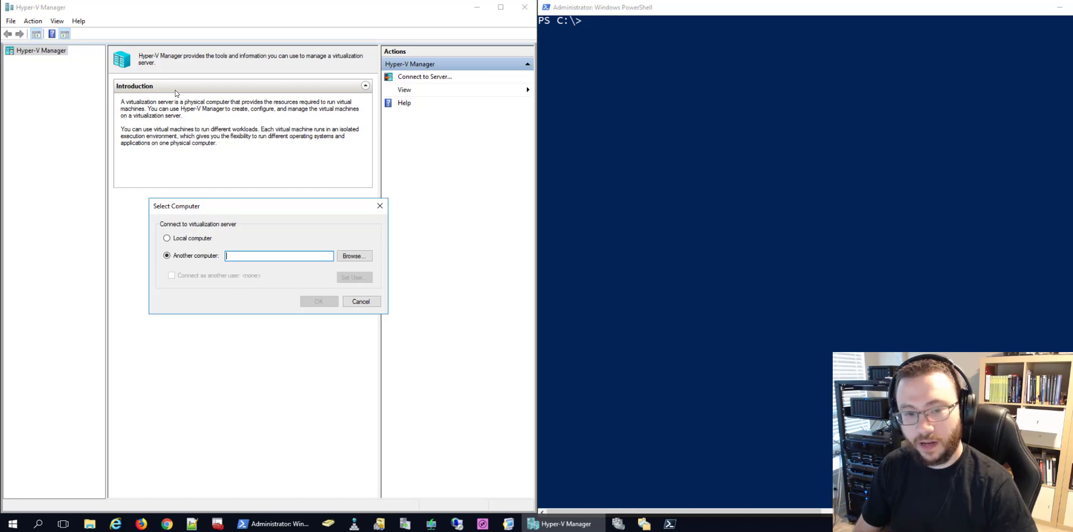
{"action": "type", "text": "HYP1"}
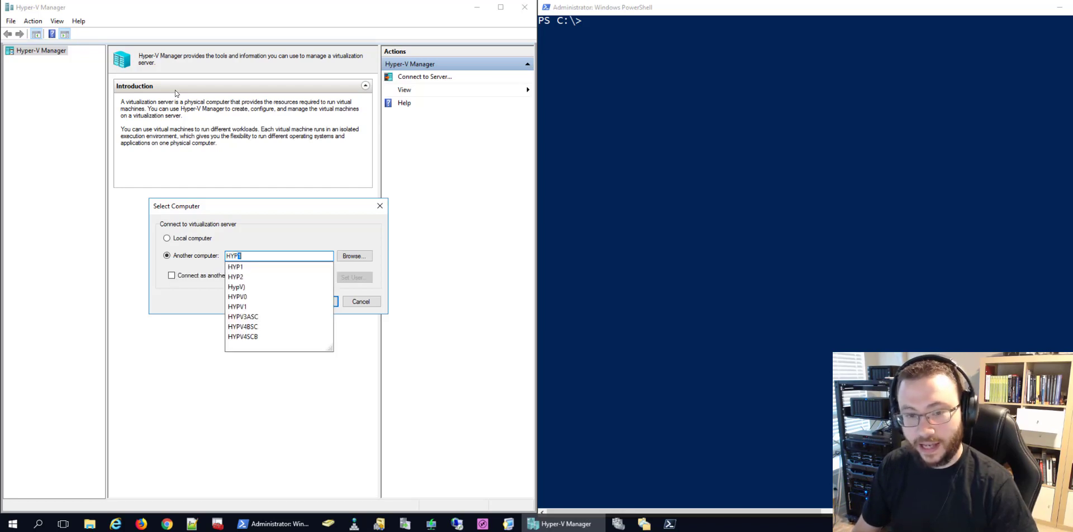
{"action": "left_click", "coordinate": [236, 297]}
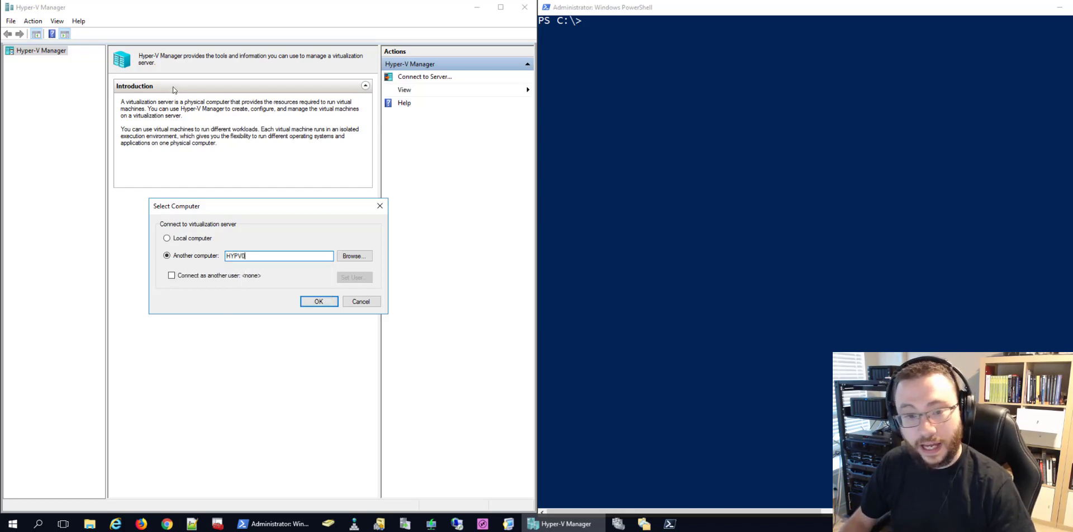
{"action": "left_click", "coordinate": [318, 302]}
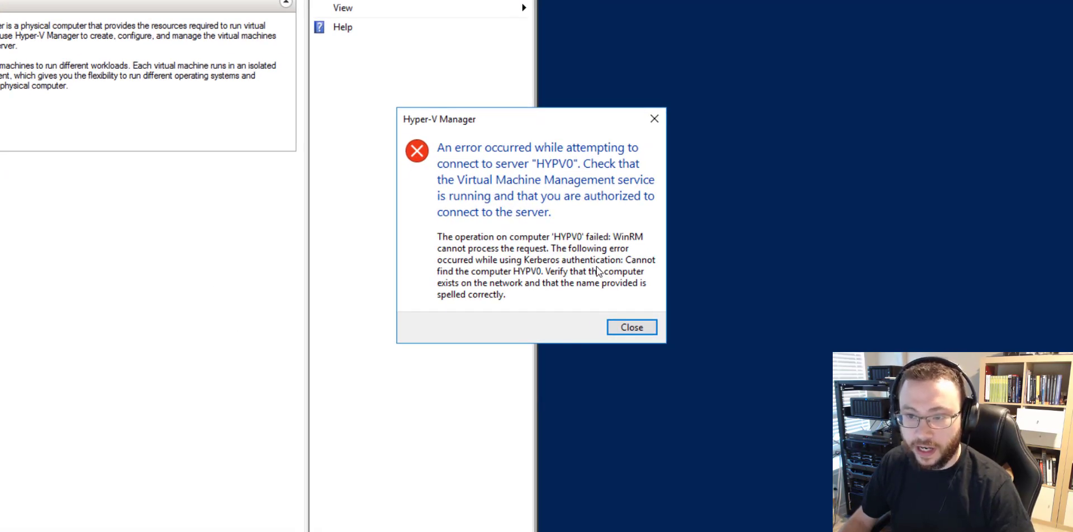
{"action": "mouse_move", "coordinate": [556, 283]}
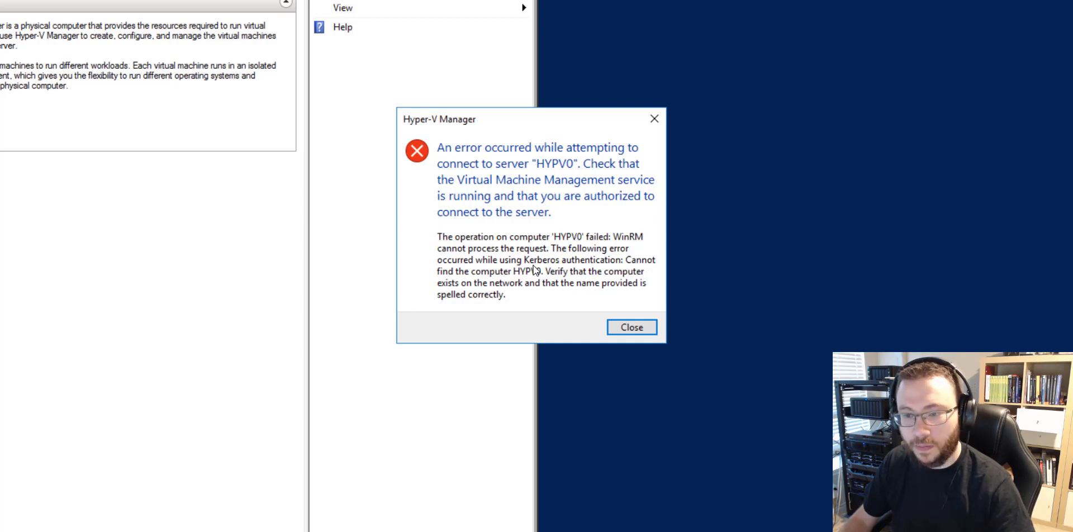
{"action": "mouse_move", "coordinate": [619, 333]}
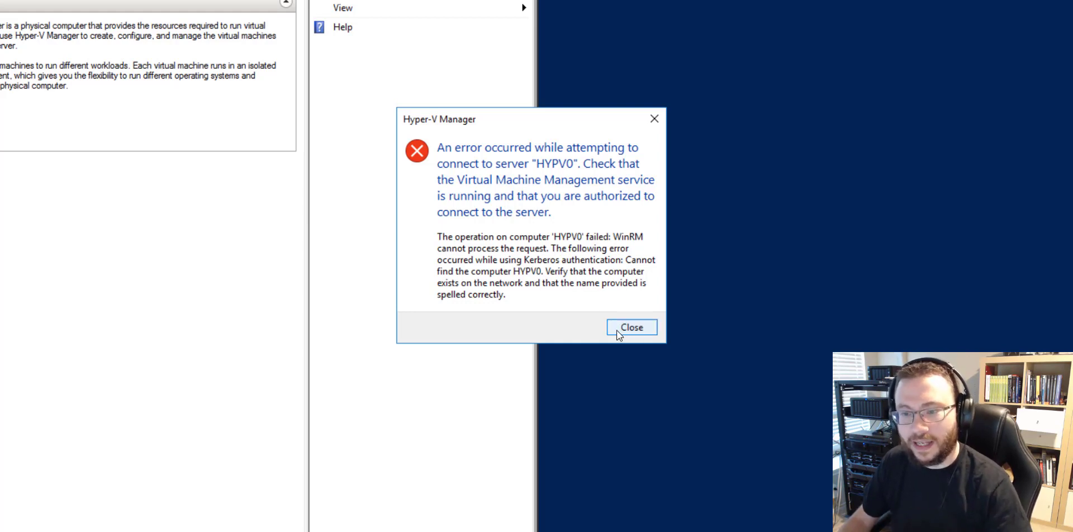
{"action": "mouse_move", "coordinate": [627, 332]}
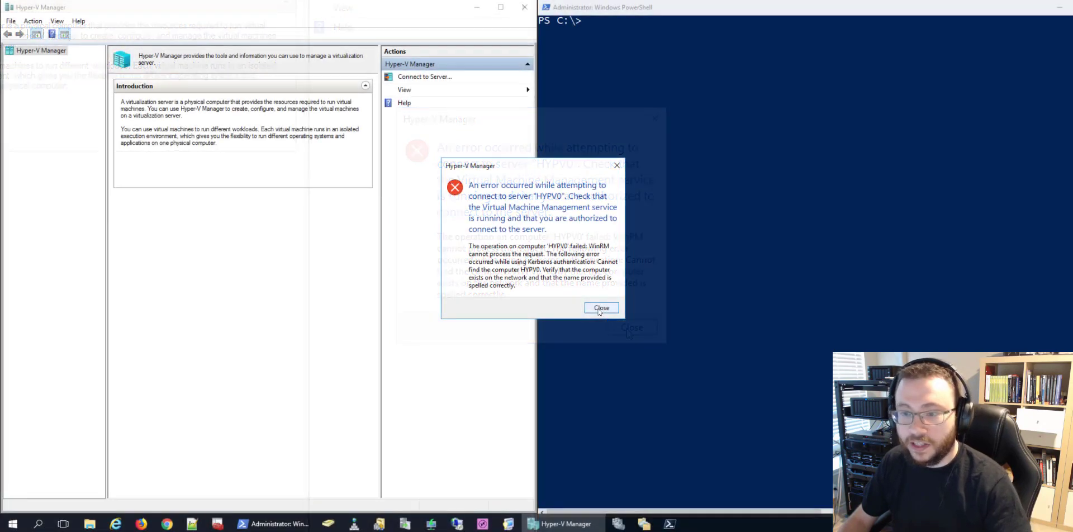
- Close the HYPV0 connection error, leaving the console with no server attached
{"action": "left_click", "coordinate": [601, 309]}
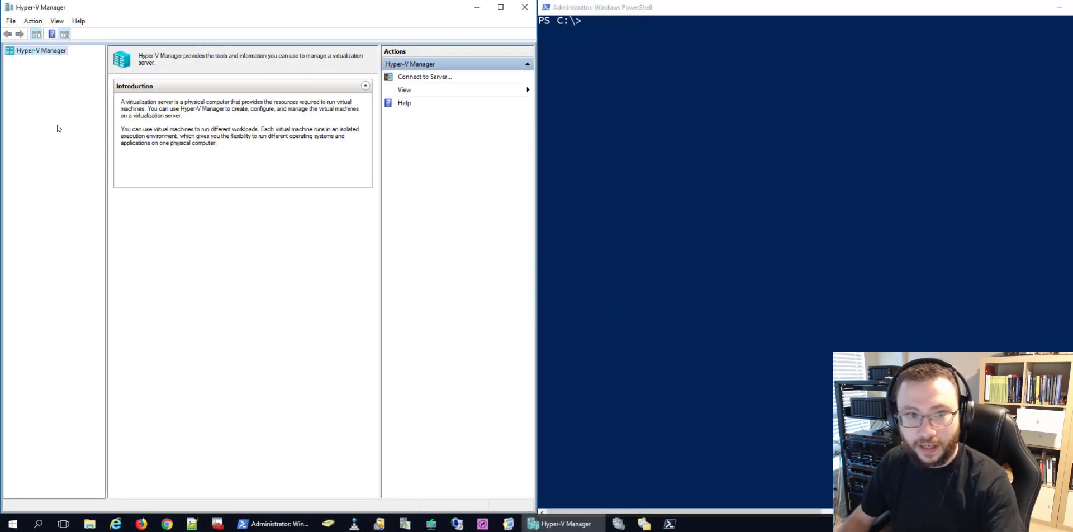
{"action": "mouse_move", "coordinate": [50, 80]}
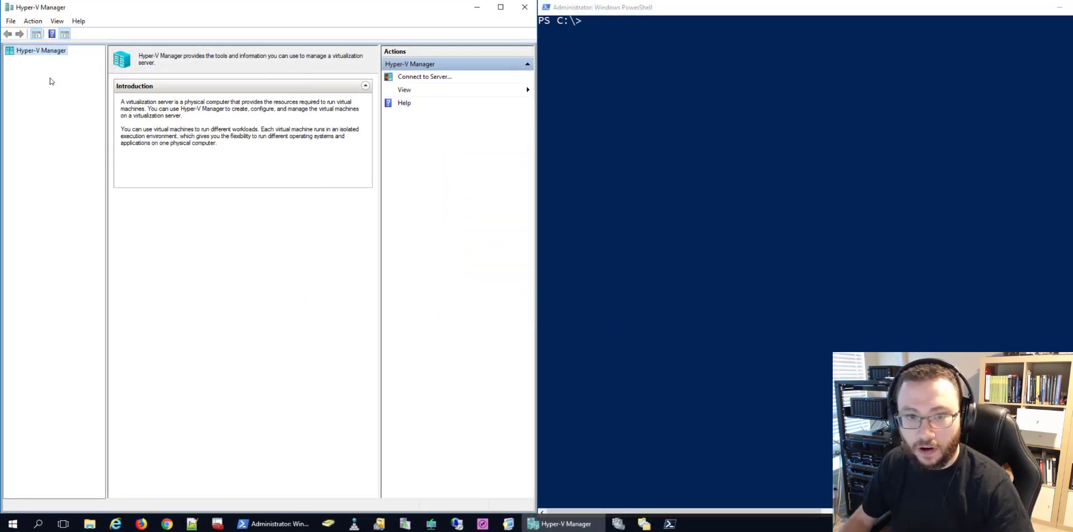
{"action": "mouse_move", "coordinate": [57, 87]}
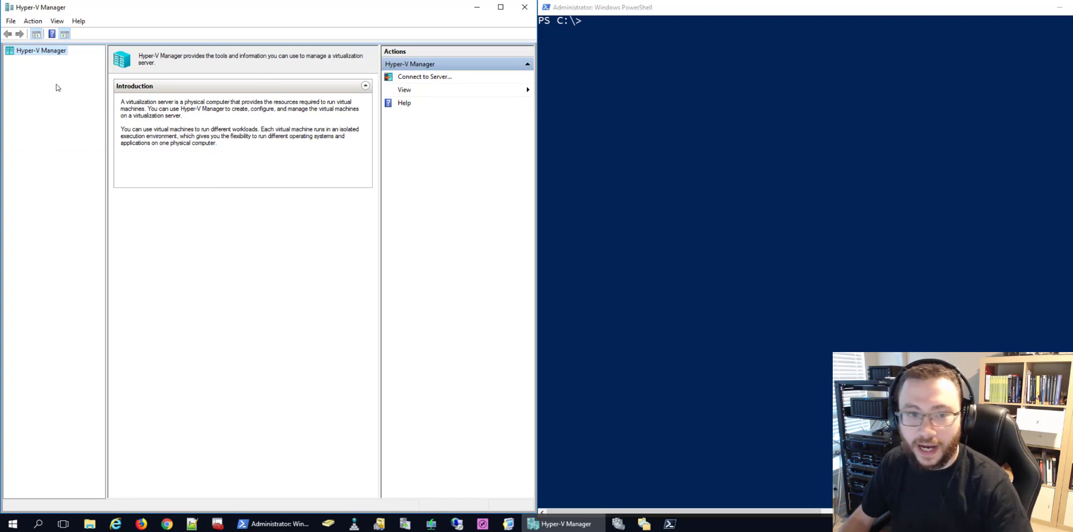
{"action": "mouse_move", "coordinate": [69, 111]}
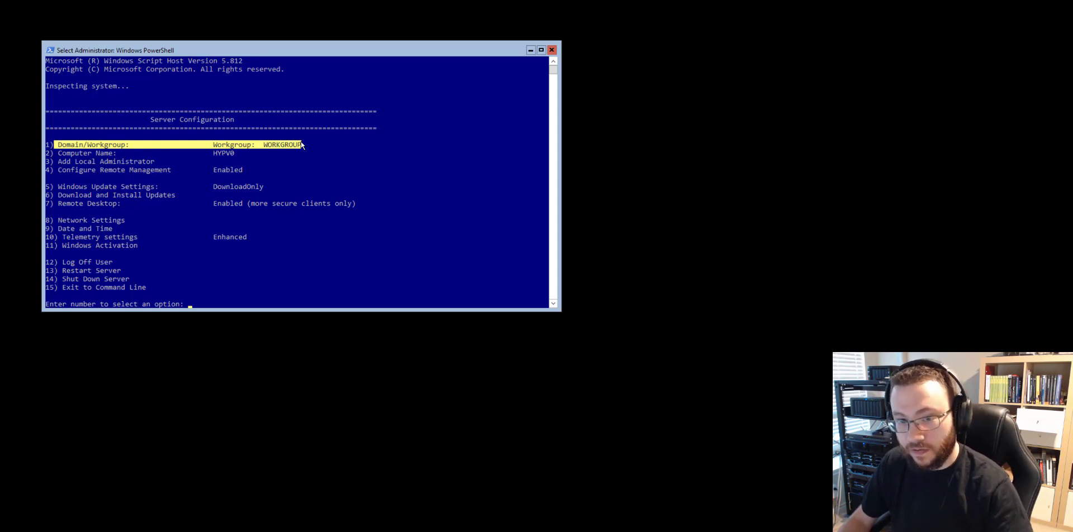
{"action": "mouse_move", "coordinate": [515, 259]}
{"action": "type", "text": "15"}
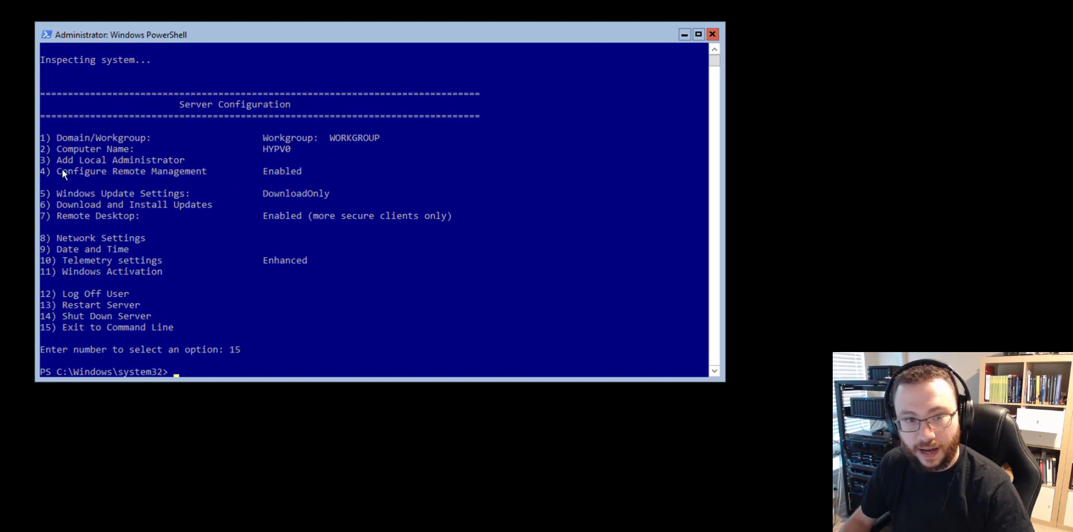
- Confirm remote management reads Enabled on HYPV0 and run Enable-PSRemoting
{"action": "left_click_drag", "start_coordinate": [61, 171], "coordinate": [300, 171]}
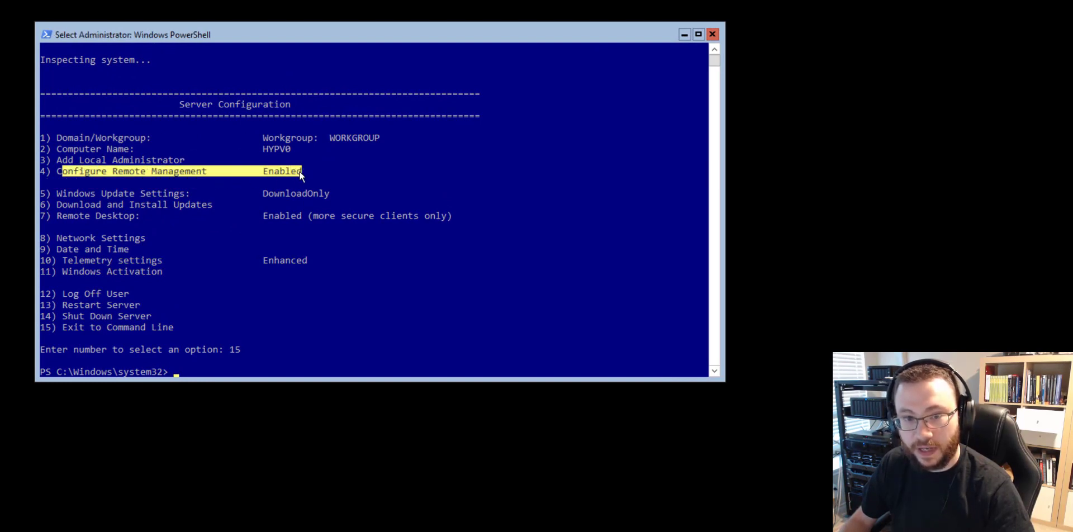
{"action": "mouse_move", "coordinate": [301, 174]}
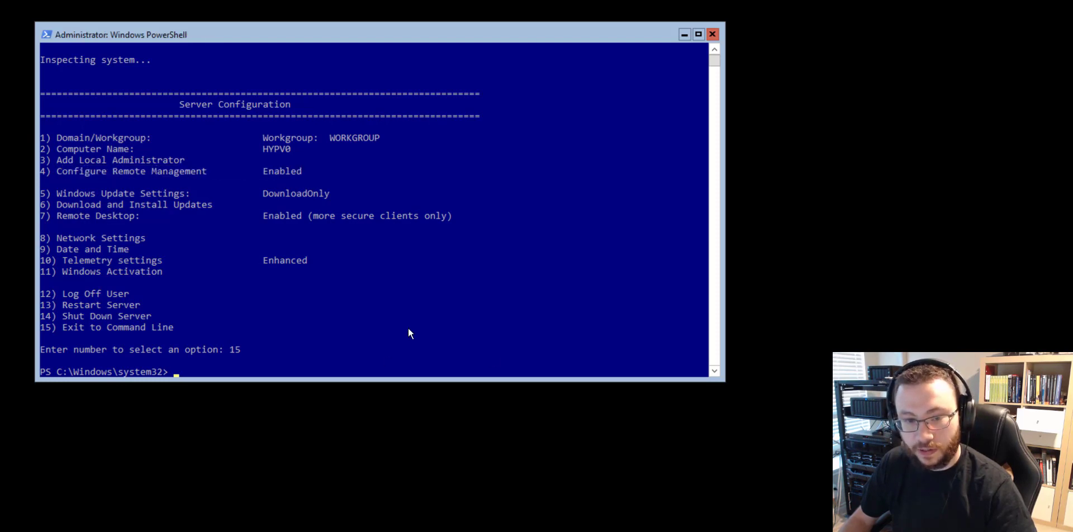
{"action": "mouse_move", "coordinate": [536, 334]}
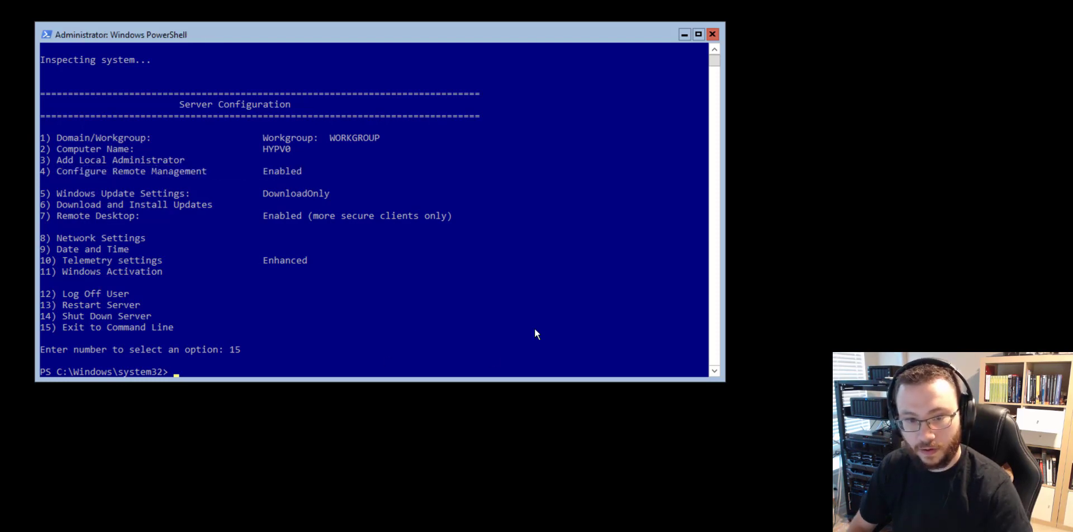
{"action": "type", "text": "Enable-PSRemoting"}
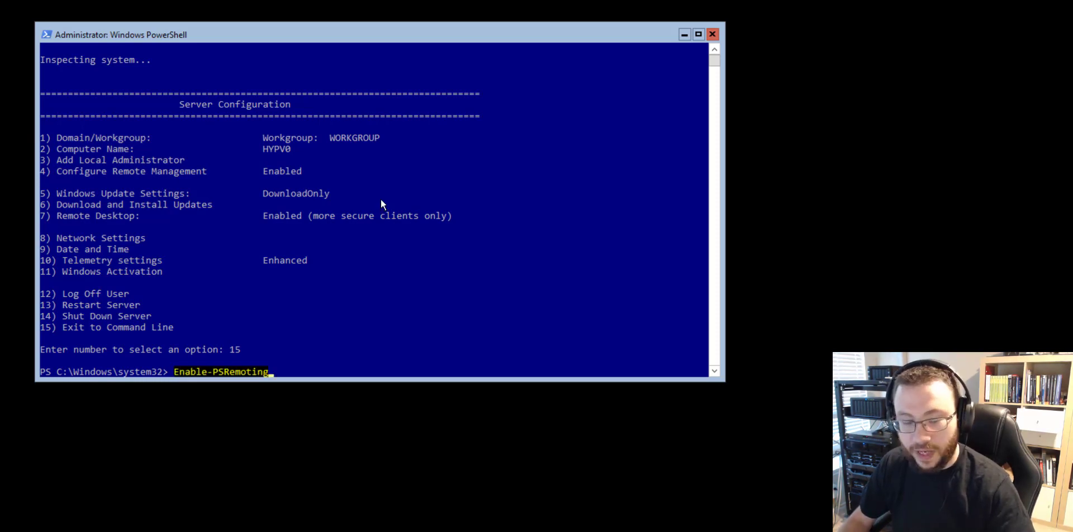
{"action": "mouse_move", "coordinate": [503, 166]}
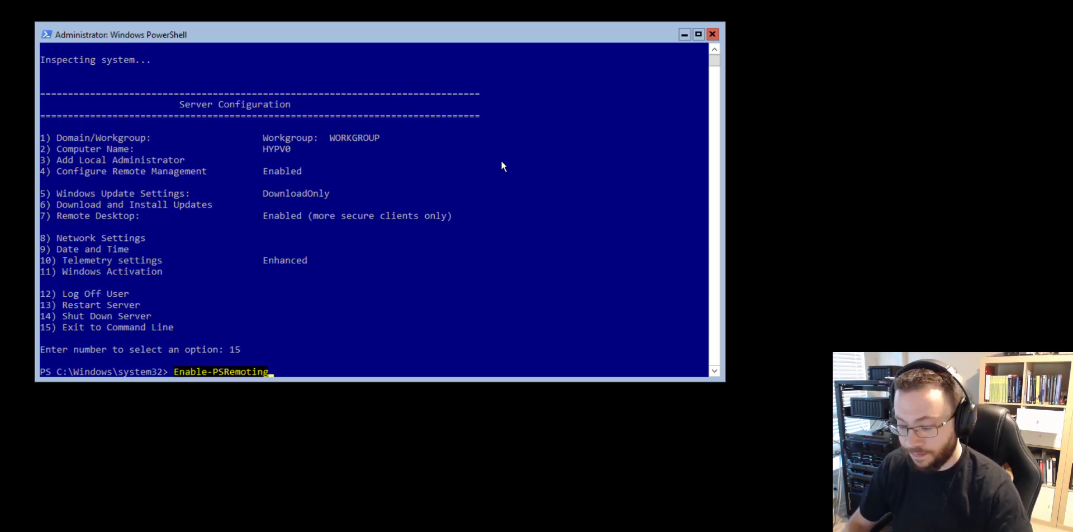
{"action": "key", "text": "Backspace"}
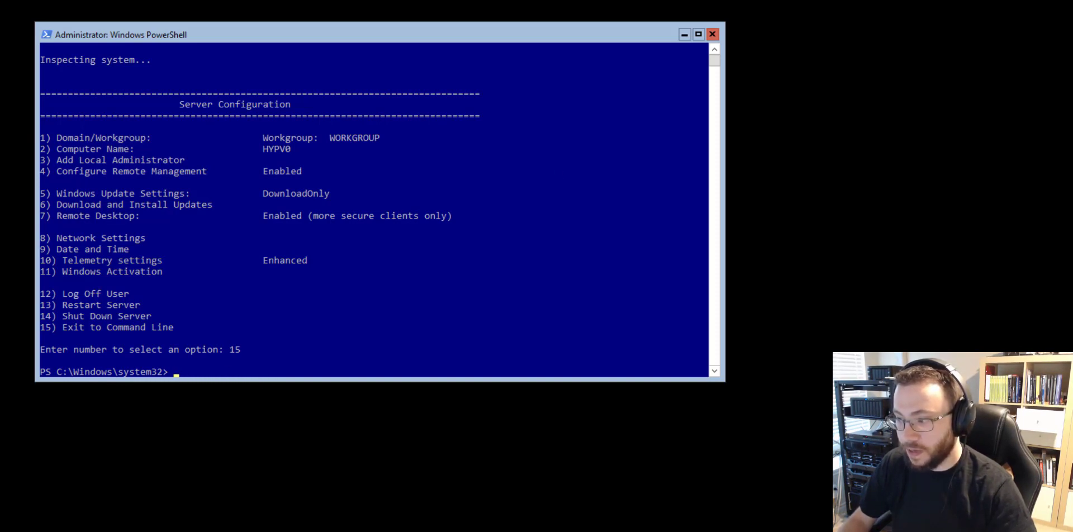
{"action": "mouse_move", "coordinate": [230, 83]}
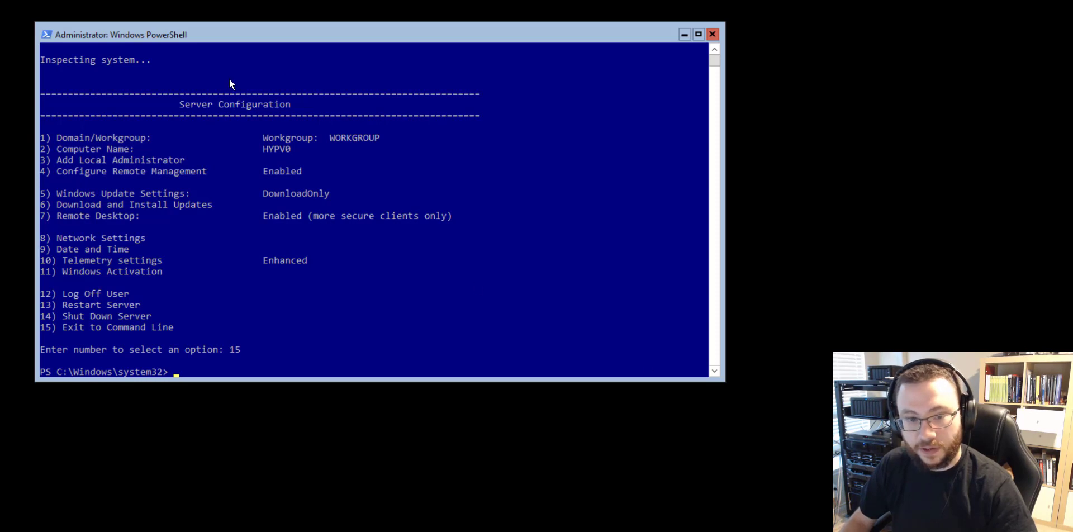
- Run Enable-WSManCredSSP -Role server and confirm, so CredSSP lists as true
{"action": "type", "text": "Enable-WSManCredSSP -Role server"}
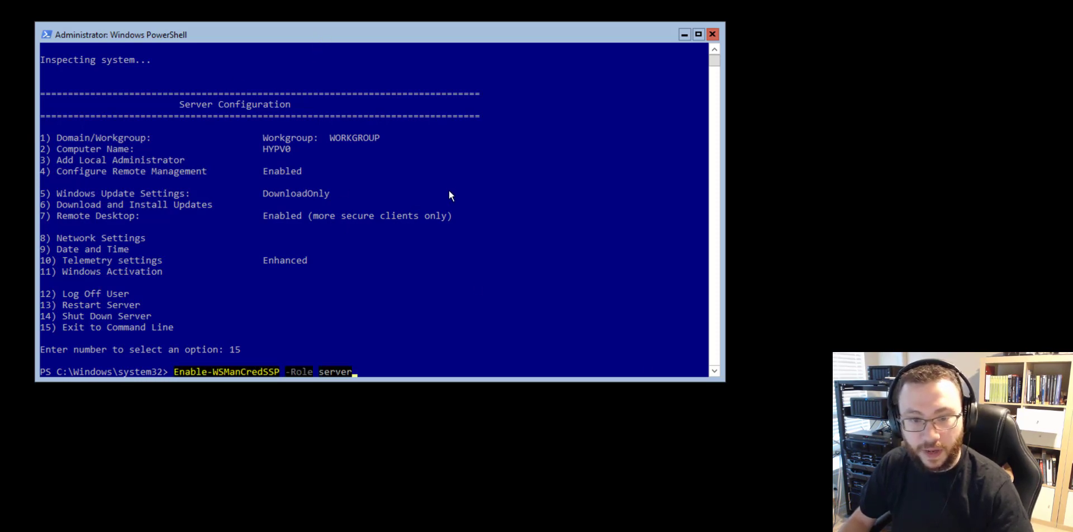
{"action": "mouse_move", "coordinate": [308, 381]}
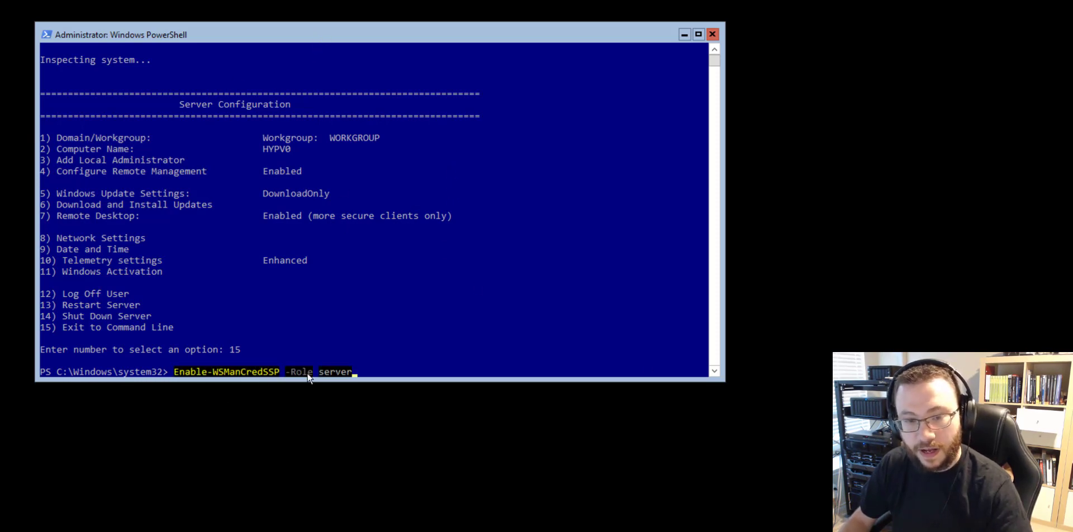
{"action": "mouse_move", "coordinate": [467, 387]}
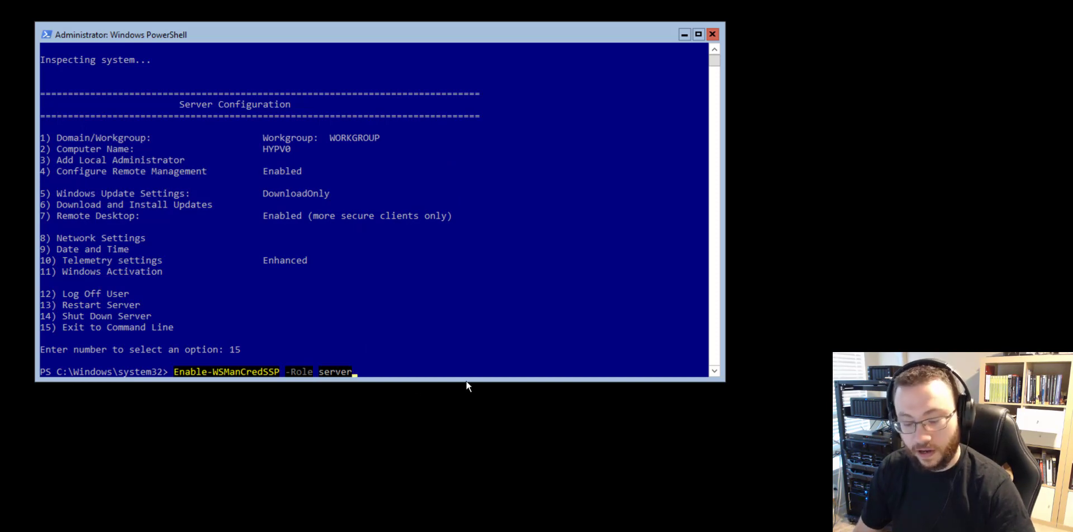
{"action": "key", "text": "Enter"}
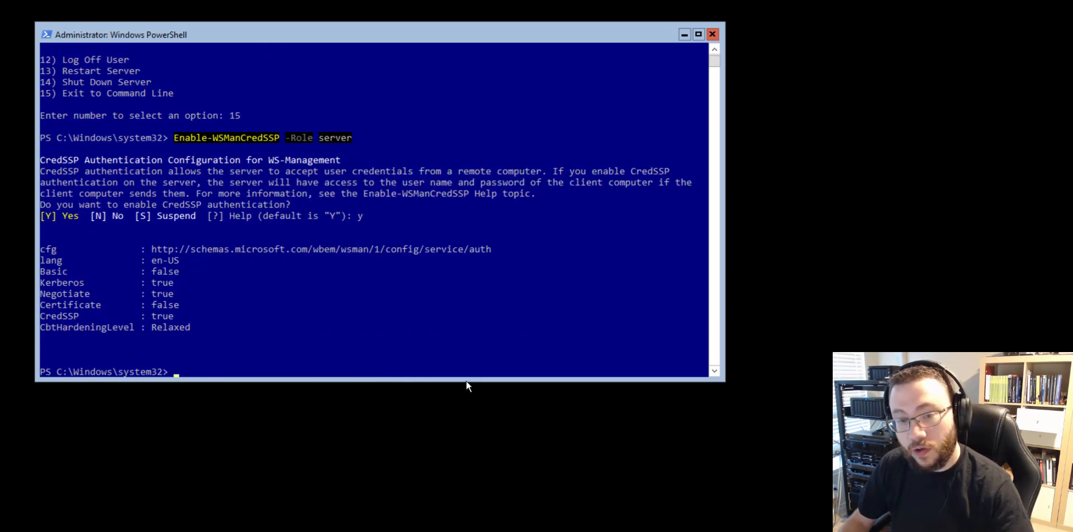
{"action": "mouse_move", "coordinate": [346, 318]}
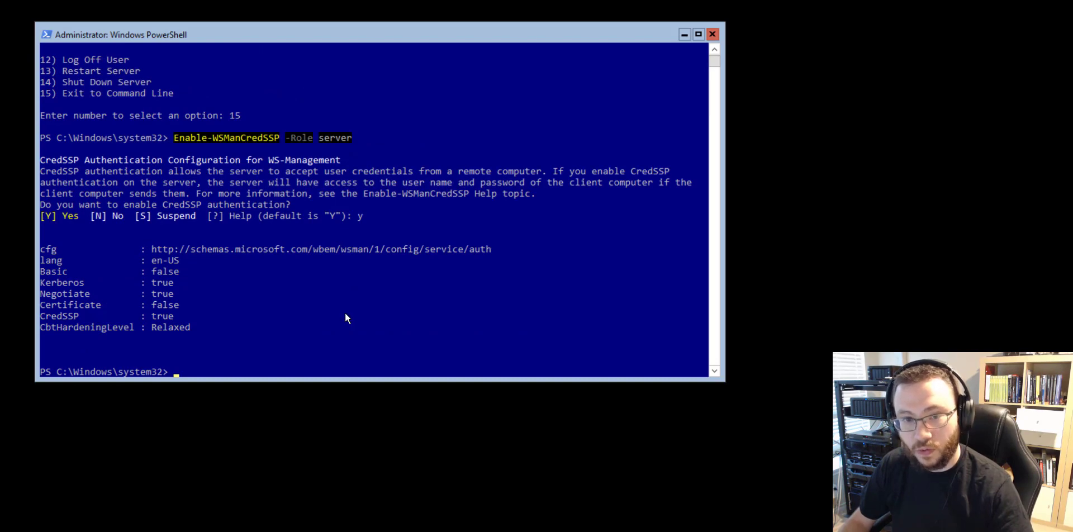
{"action": "mouse_move", "coordinate": [372, 328]}
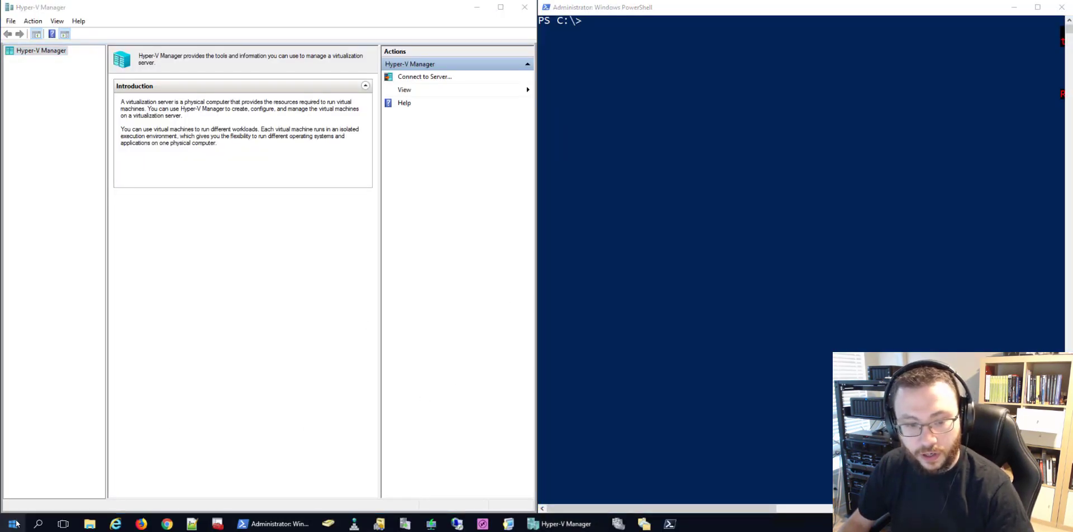
- Launch the Local Group Policy Editor via gpedit.msc from the Run dialog
{"action": "type", "text": "gpedit.msc"}
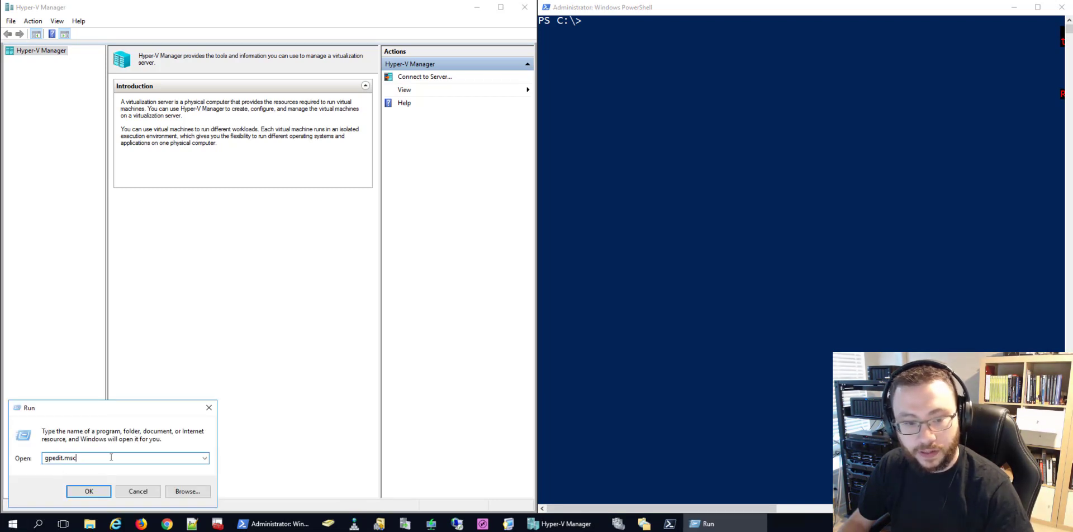
{"action": "mouse_move", "coordinate": [45, 483]}
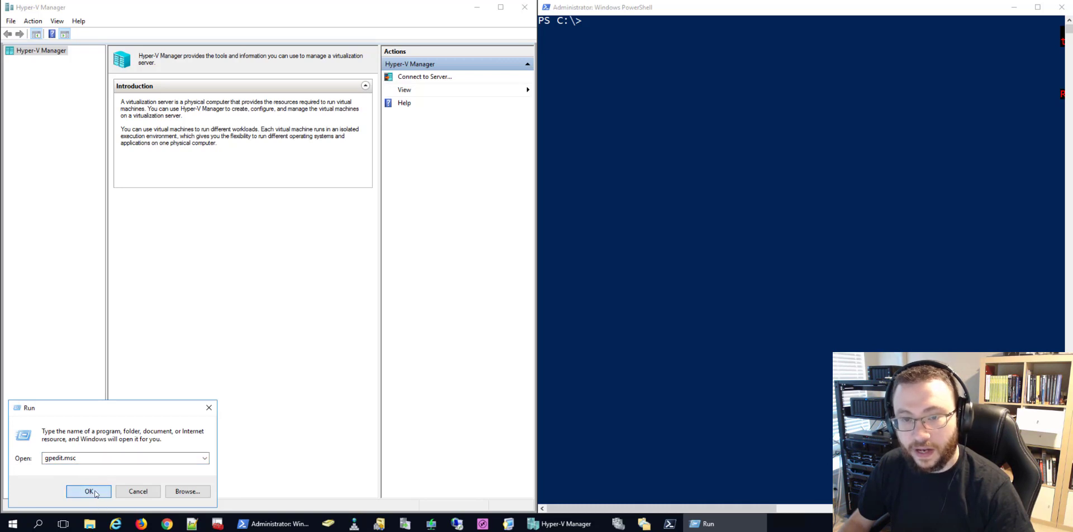
{"action": "left_click", "coordinate": [88, 492]}
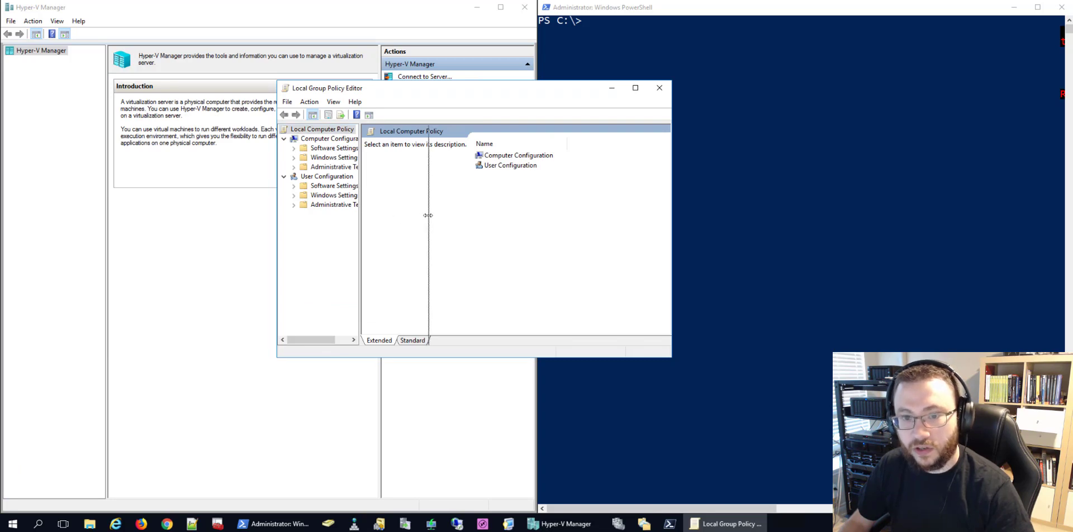
- Browse to System > Credentials Delegation and select the fresh-credentials NTLM-only policy
{"action": "left_click", "coordinate": [292, 166]}
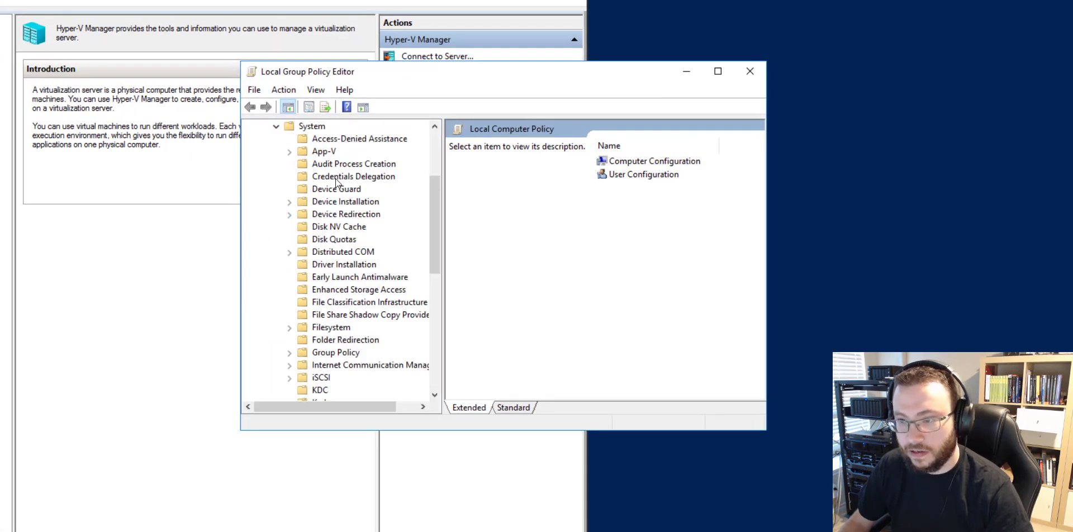
{"action": "left_click", "coordinate": [353, 176]}
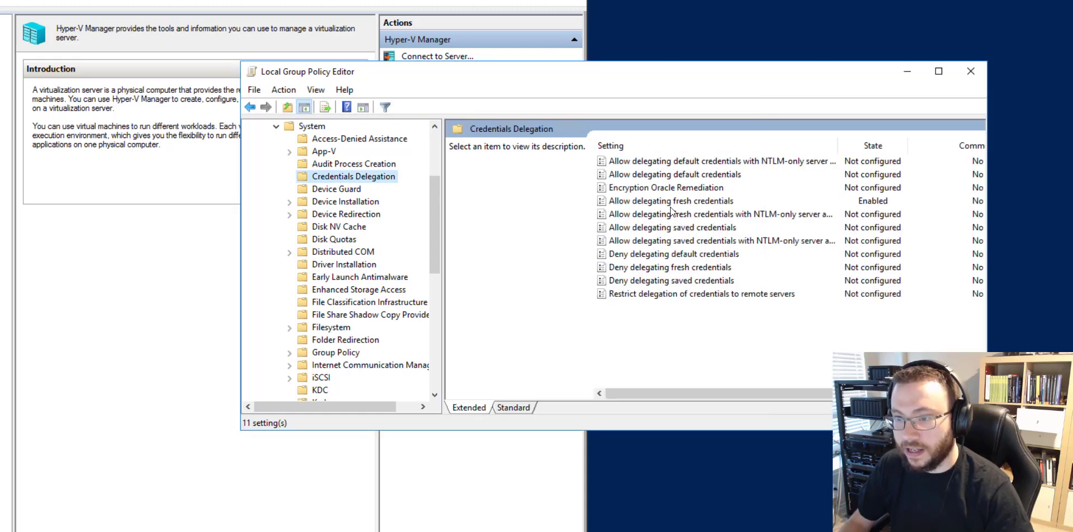
{"action": "left_click", "coordinate": [717, 214]}
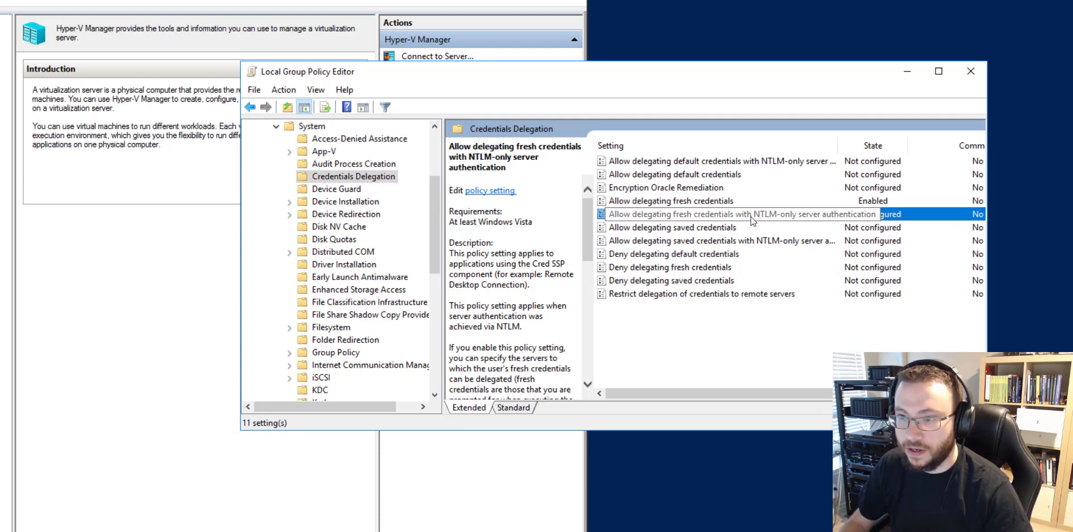
- Enable the NTLM-only fresh credentials policy with server entry wsman/HYPV0 and save it
{"action": "double_click", "coordinate": [752, 215]}
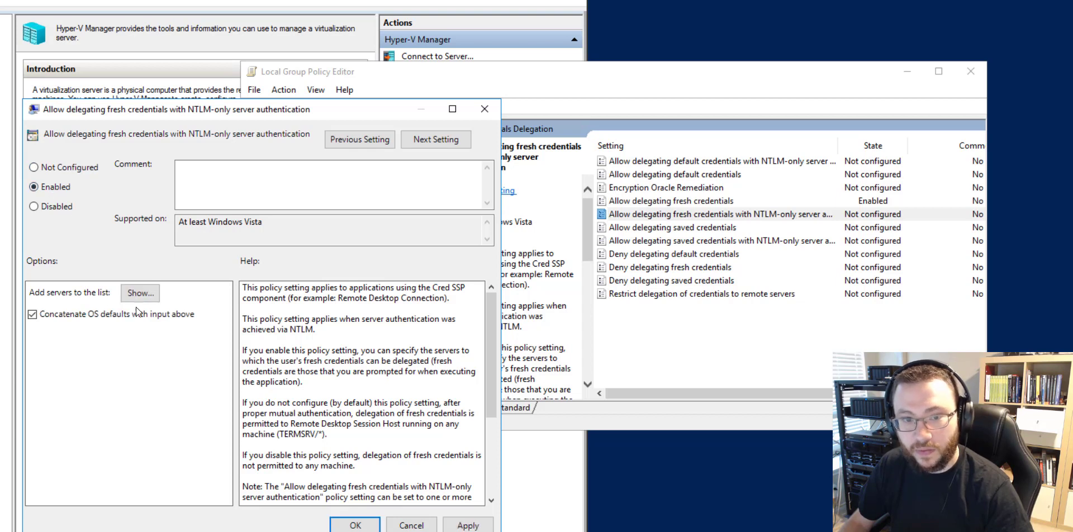
{"action": "left_click", "coordinate": [139, 293]}
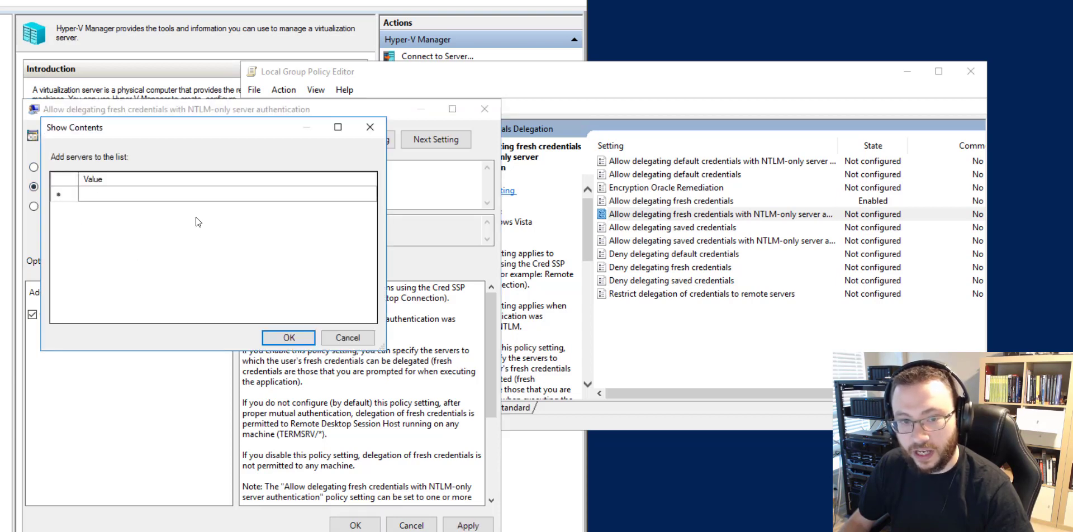
{"action": "left_click", "coordinate": [221, 193]}
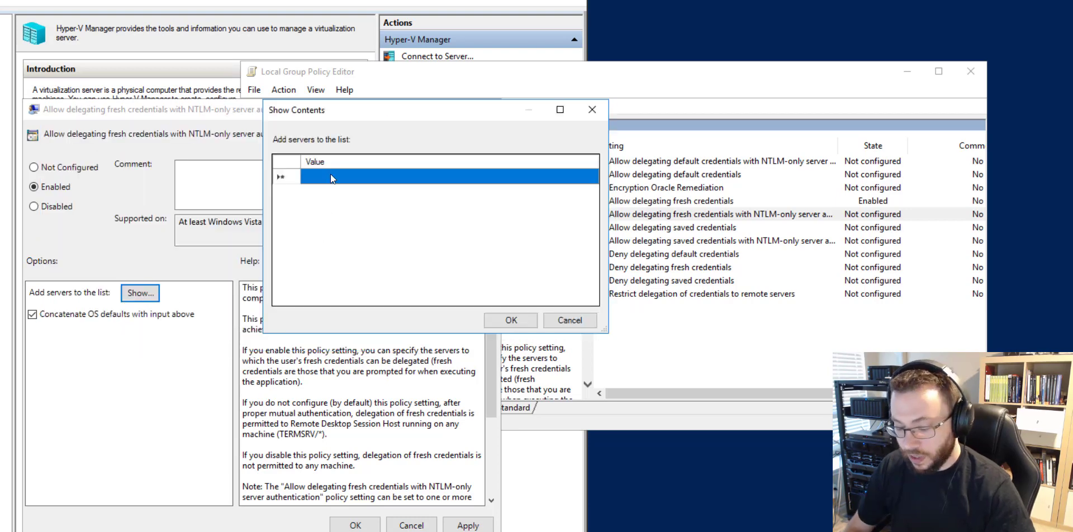
{"action": "type", "text": "wsm"}
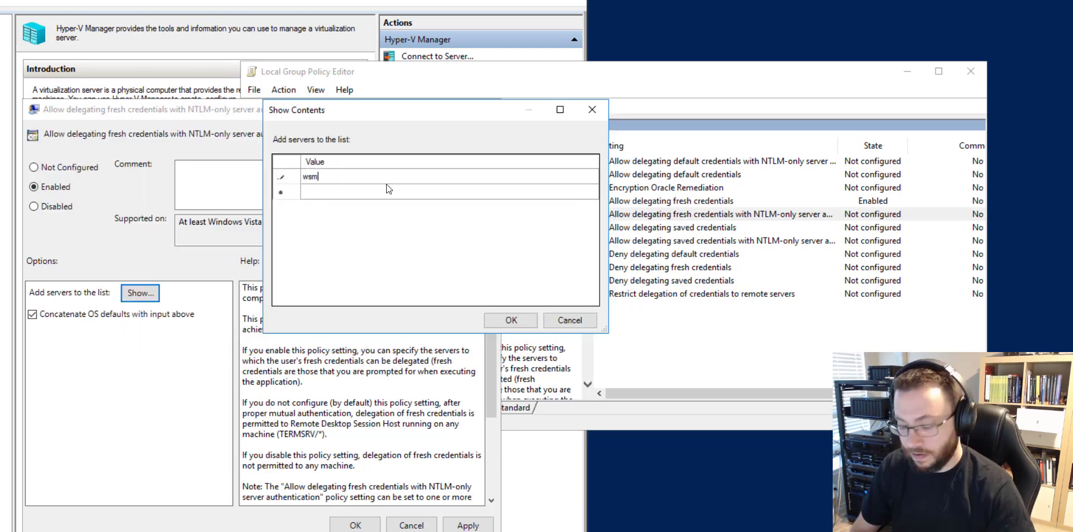
{"action": "type", "text": "an/"}
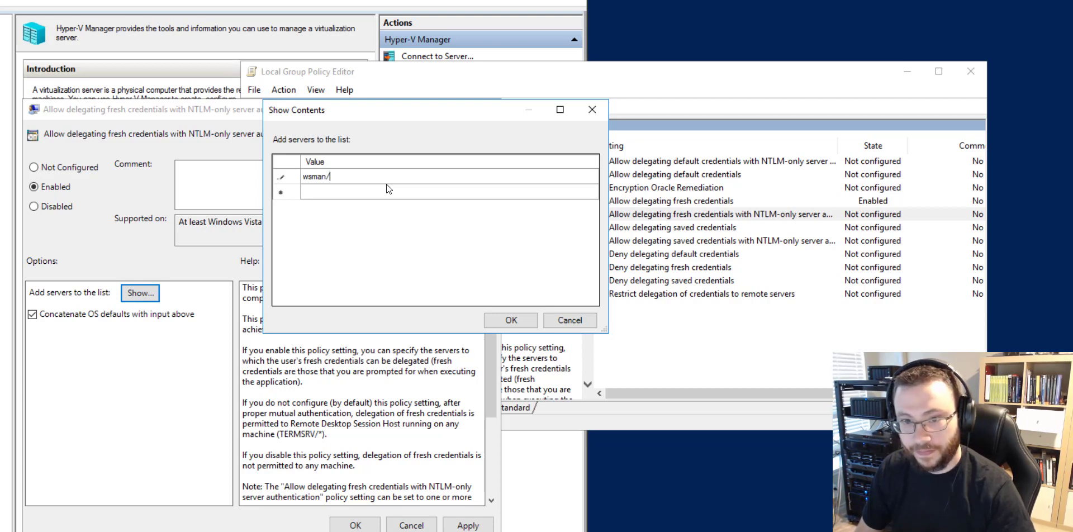
{"action": "type", "text": "HYPV0"}
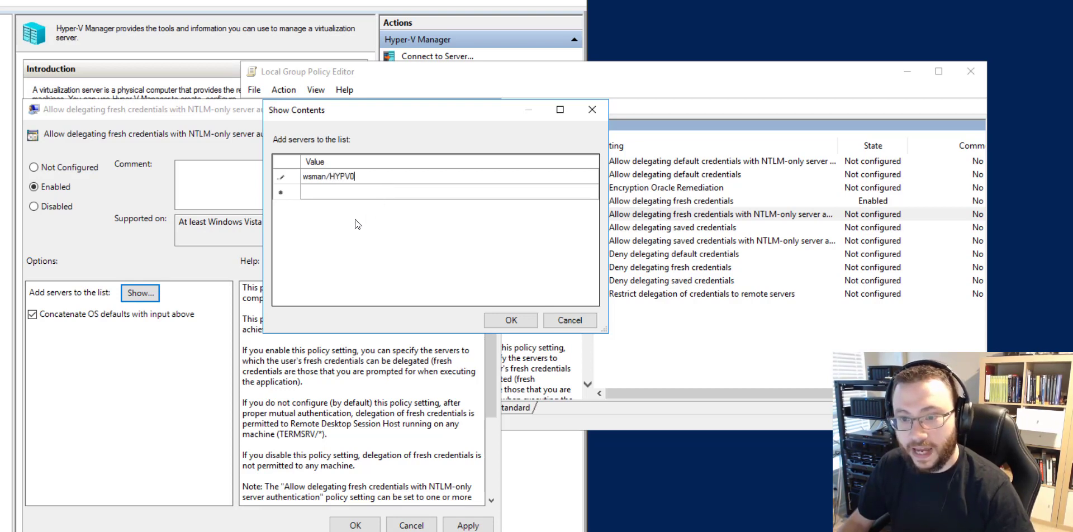
{"action": "left_click", "coordinate": [509, 321]}
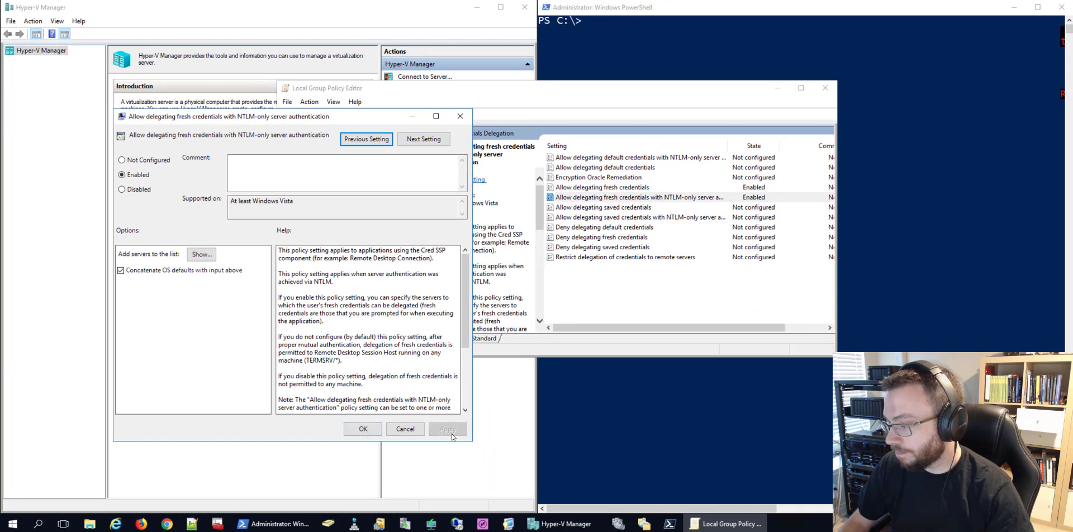
{"action": "left_click", "coordinate": [362, 429]}
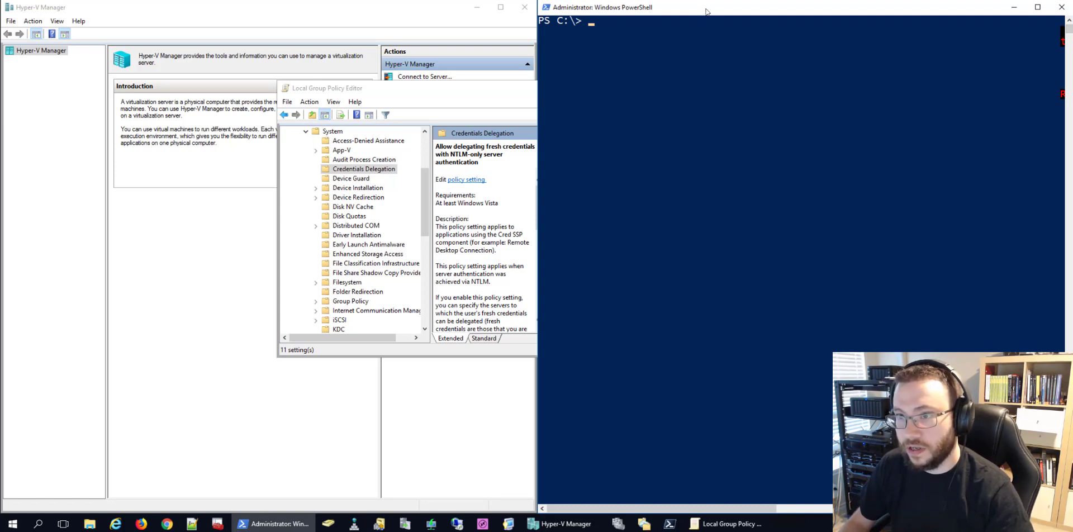
- Set WSMan:\localhost\Client\TrustedHosts to "HYPV0" with Set-Item
{"action": "type", "text": "Set-Item WSMan:\\localhost\\Client\\TrustedHosts -Value \"fqdn-of-host\""}
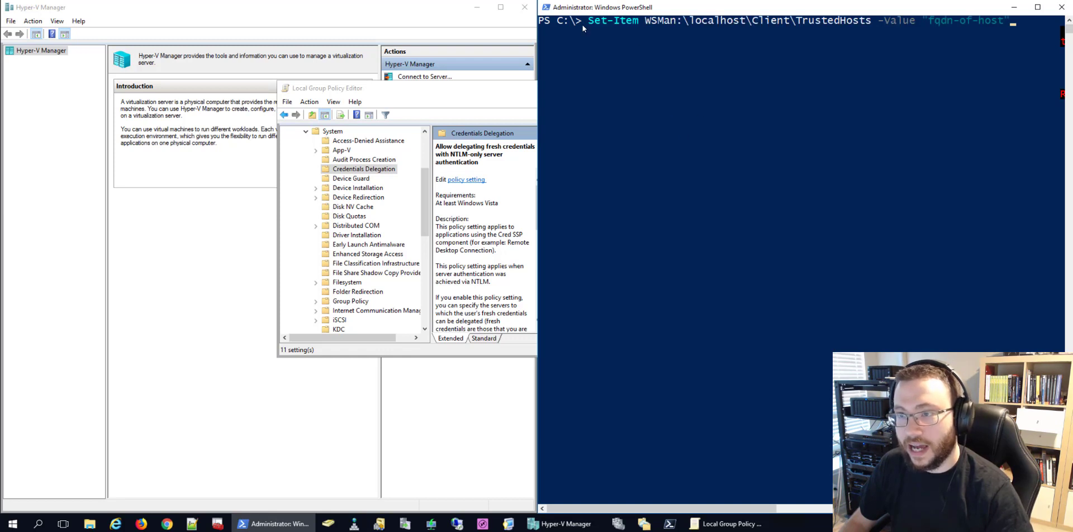
{"action": "mouse_move", "coordinate": [650, 28]}
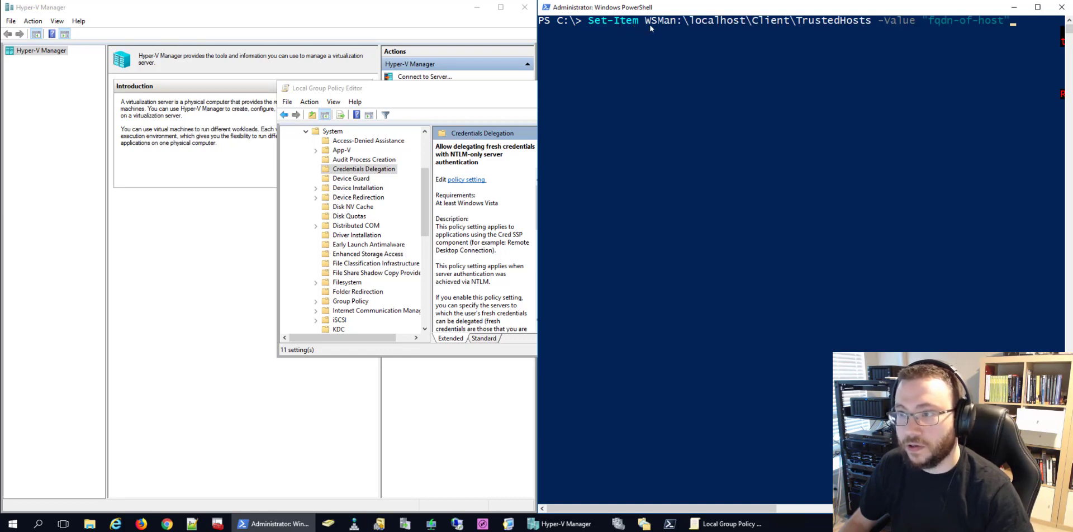
{"action": "mouse_move", "coordinate": [922, 32]}
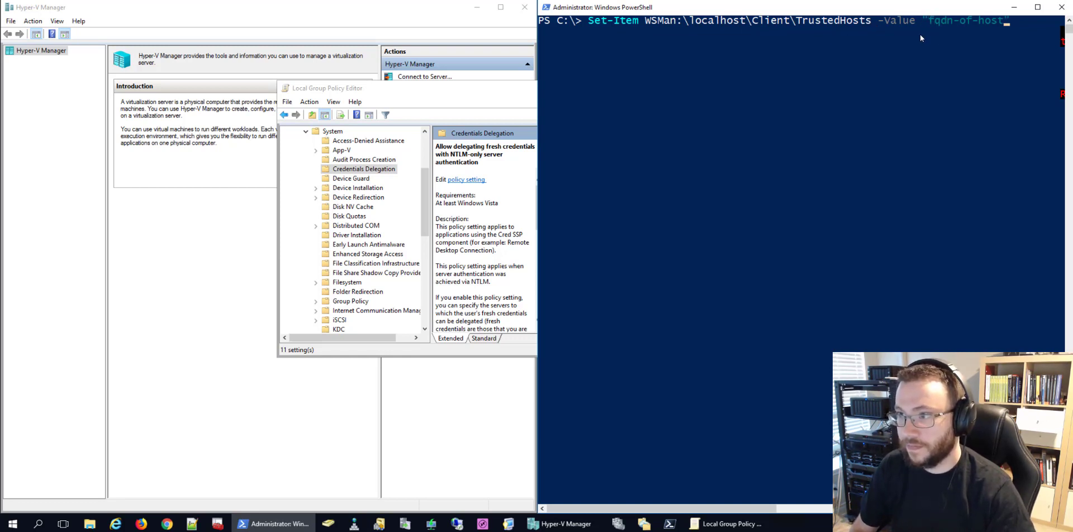
{"action": "type", "text": "H"}
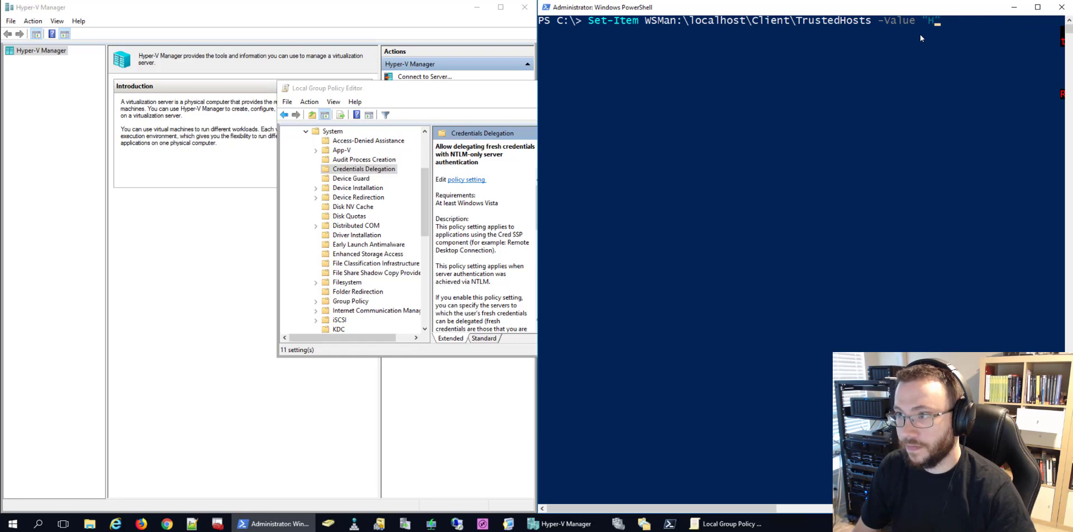
{"action": "type", "text": "YPV0\""}
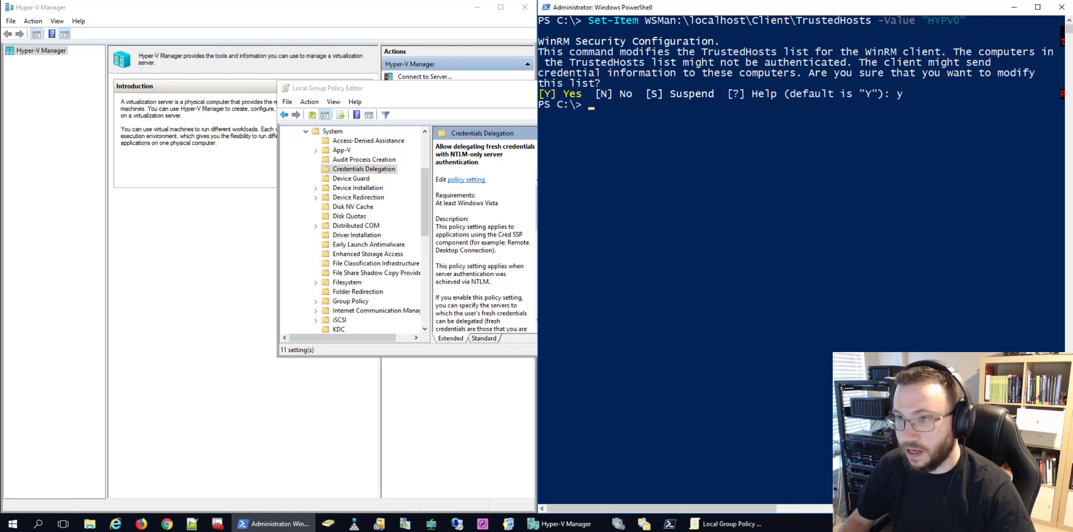
{"action": "mouse_move", "coordinate": [675, 12]}
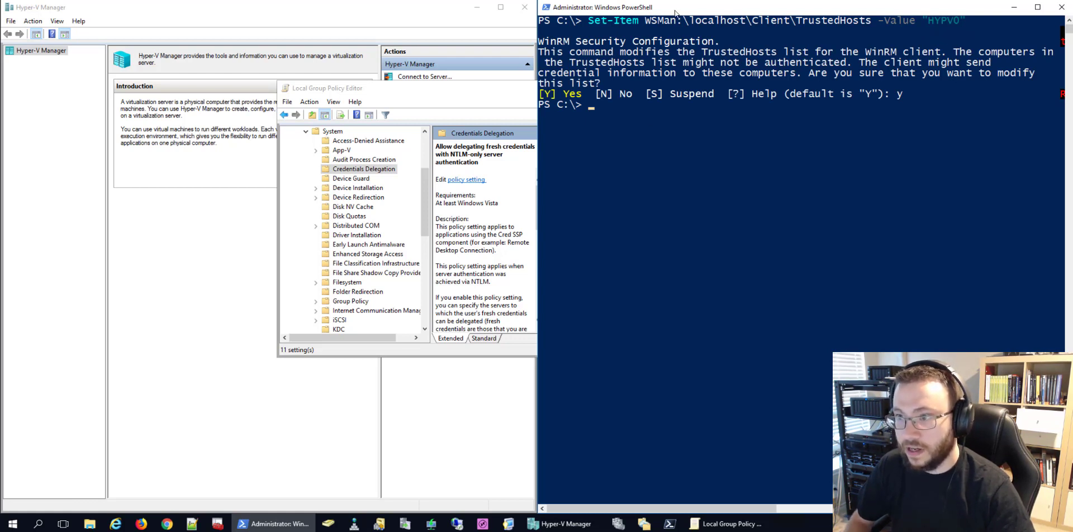
- Run Enable-WSManCredSSP -Role client -DelegateComputer for HYPV0 so CredSSP shows true
{"action": "type", "text": "Enable-WSManCredSSP -Role client -DelegateComputer \"fqdn-of-host\""}
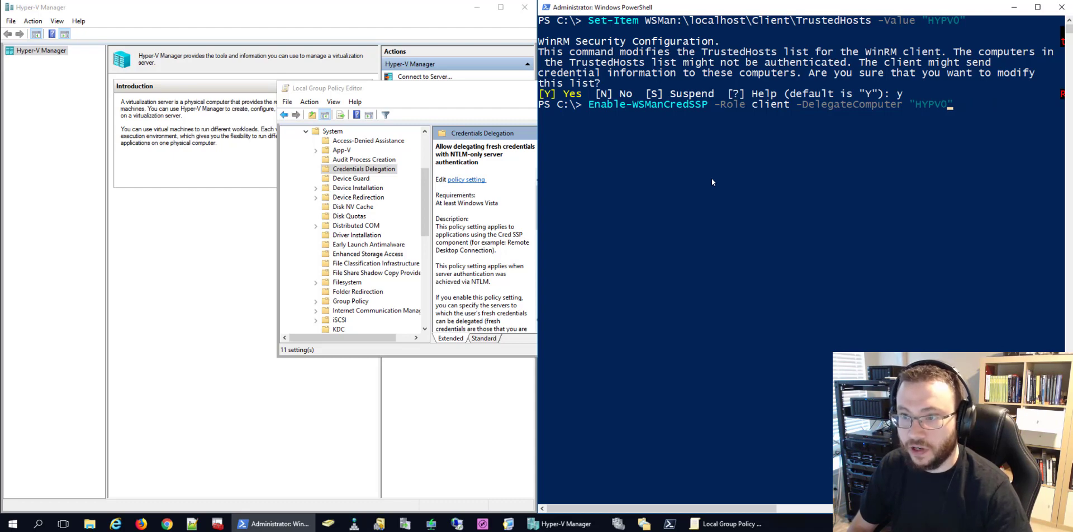
{"action": "key", "text": "Enter"}
{"action": "type", "text": "y"}
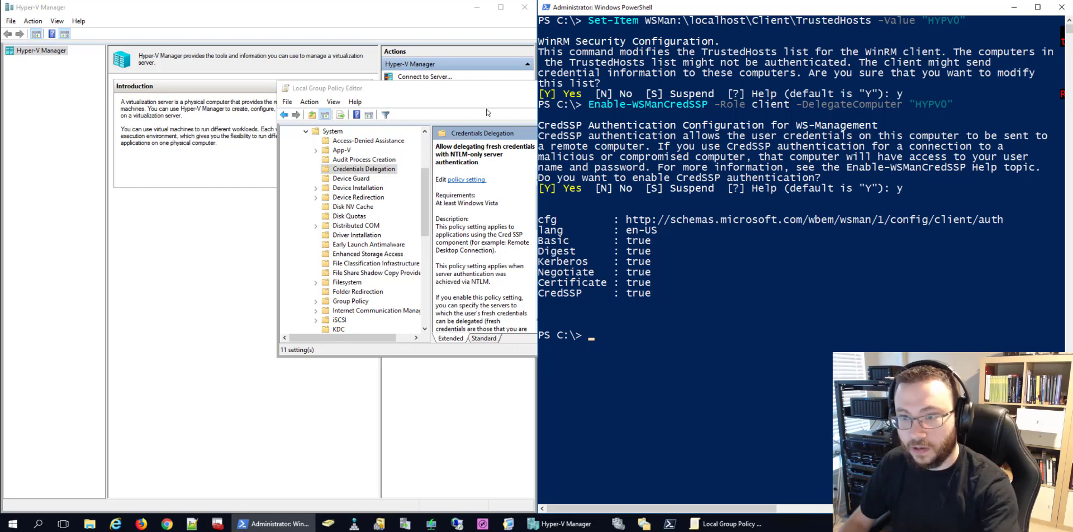
{"action": "mouse_move", "coordinate": [782, 113]}
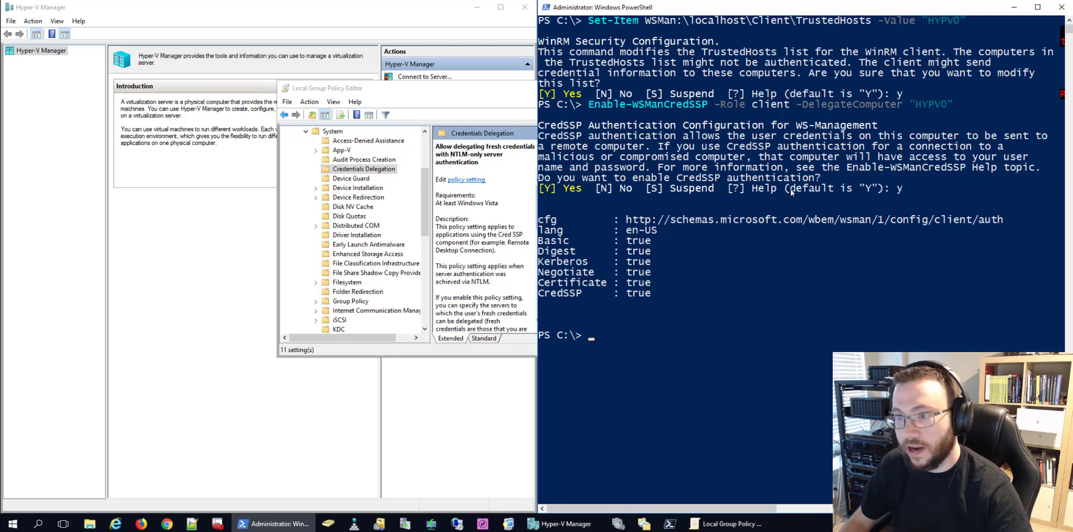
{"action": "mouse_move", "coordinate": [736, 111]}
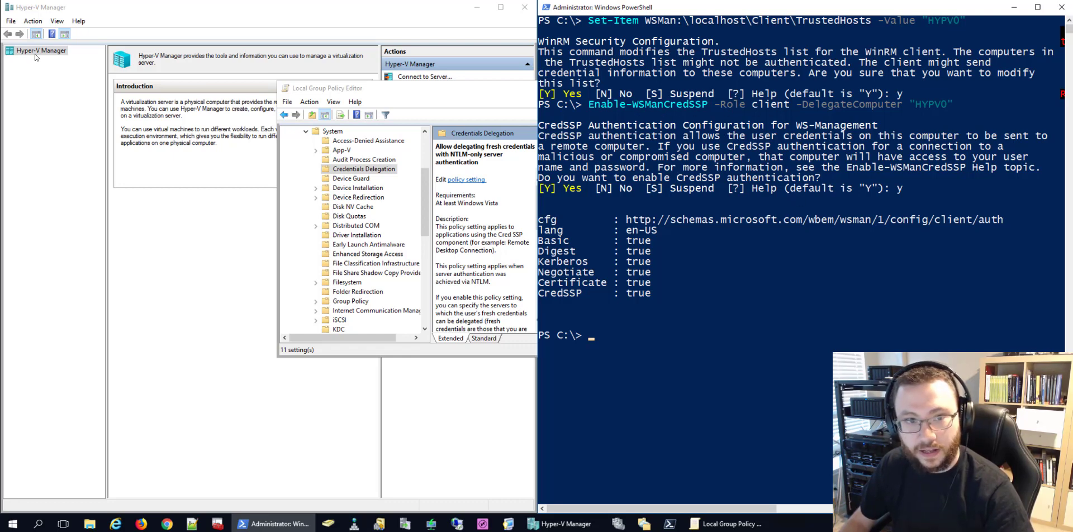
- Connect to HYPV0 as another user with .\Administrator credentials, listing its running VMs
{"action": "left_click", "coordinate": [422, 77]}
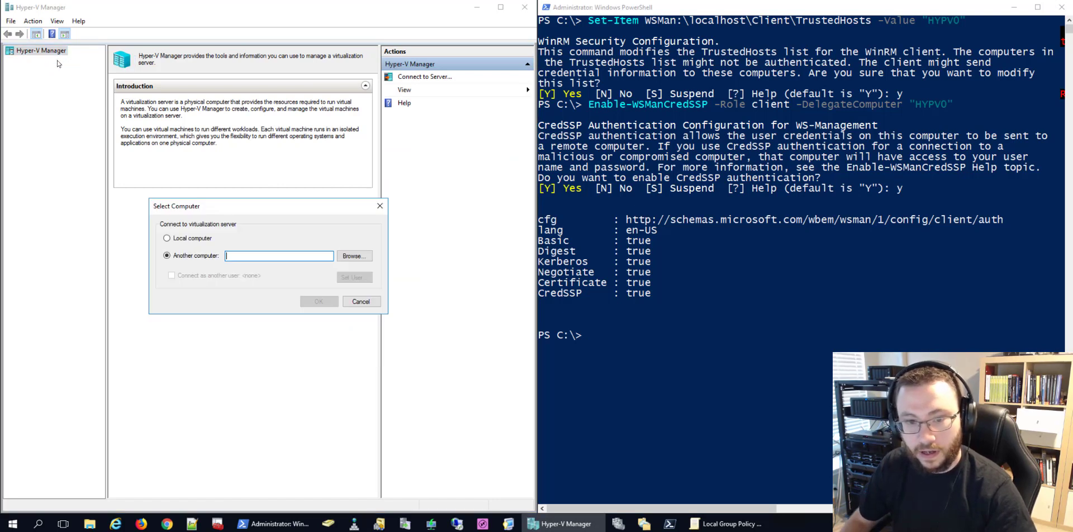
{"action": "type", "text": "HYPV0"}
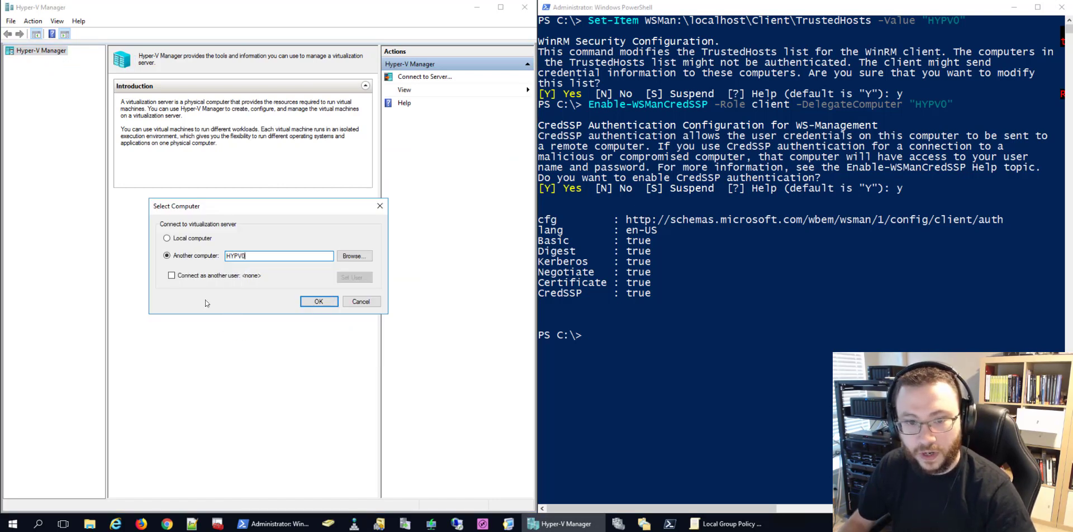
{"action": "left_click", "coordinate": [171, 276]}
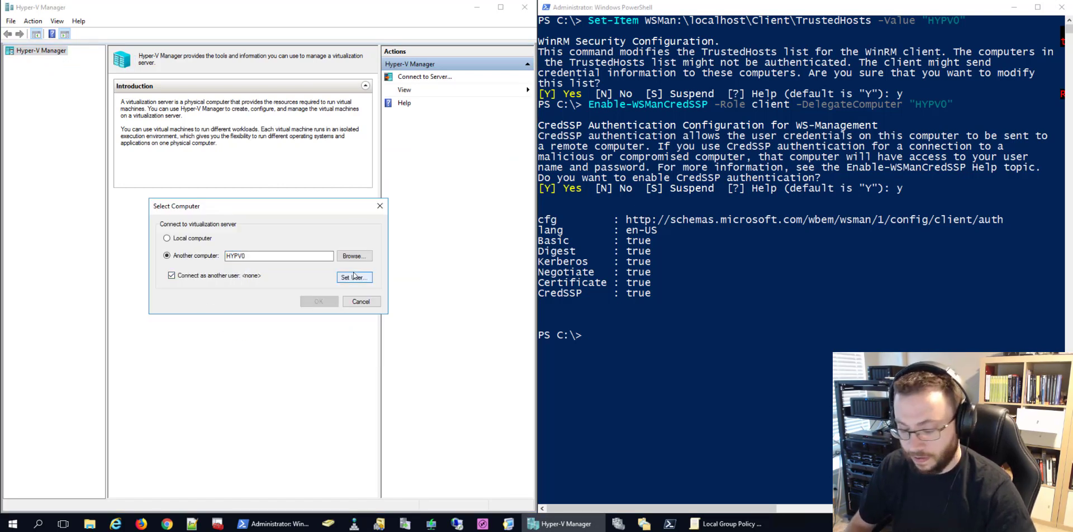
{"action": "left_click", "coordinate": [353, 277]}
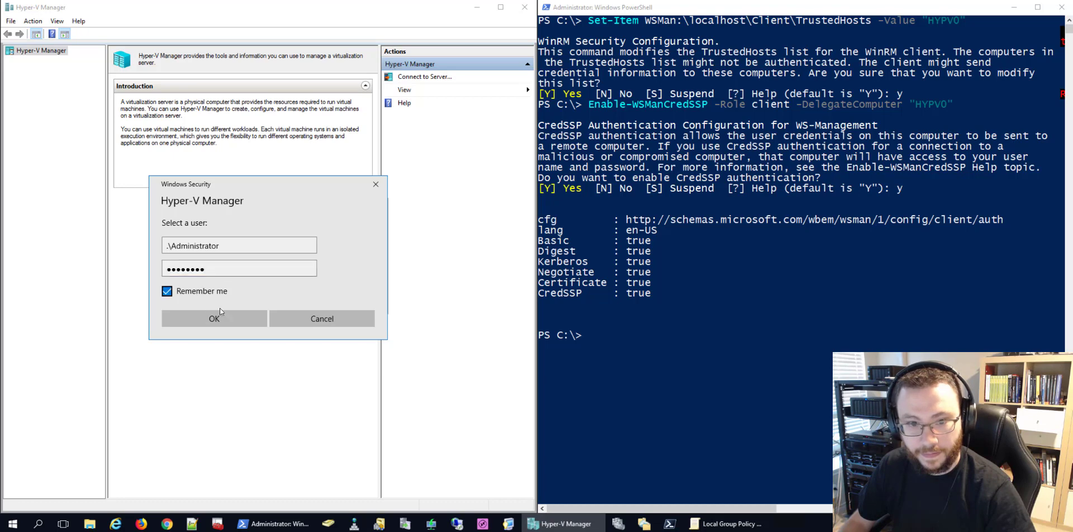
{"action": "left_click", "coordinate": [213, 318]}
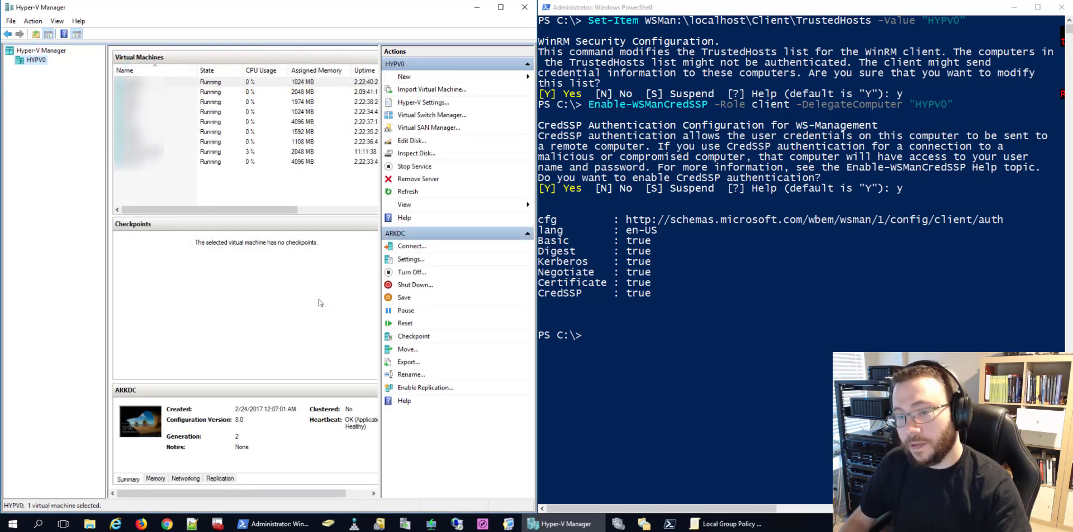